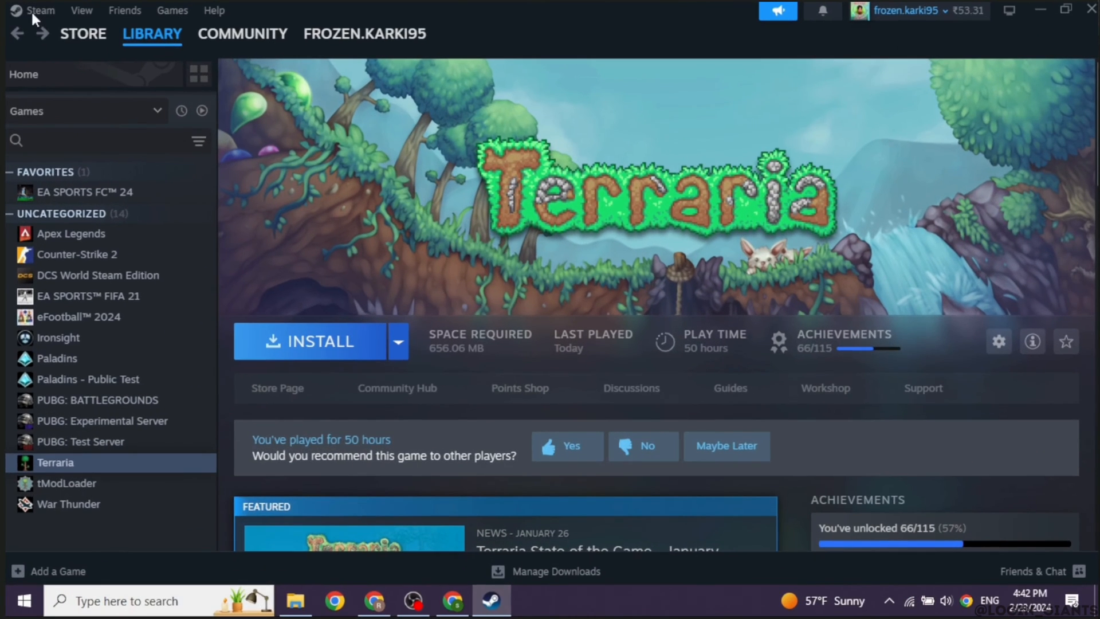
Bring up the Steam client menu from the library to reach Settings.
left_click(39, 10)
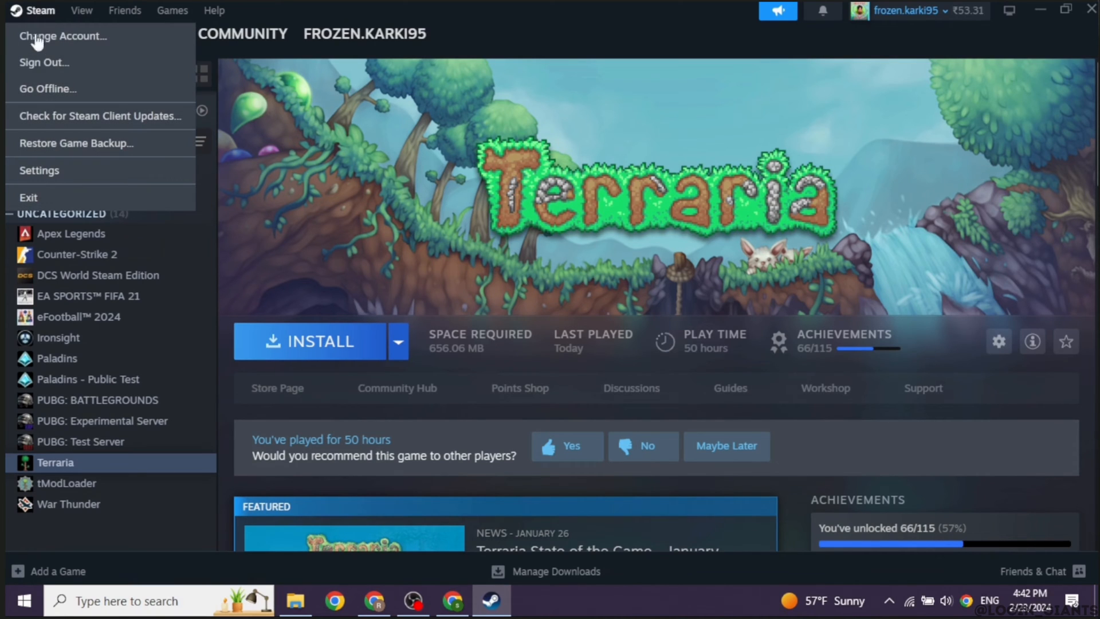
mouse_move(49, 171)
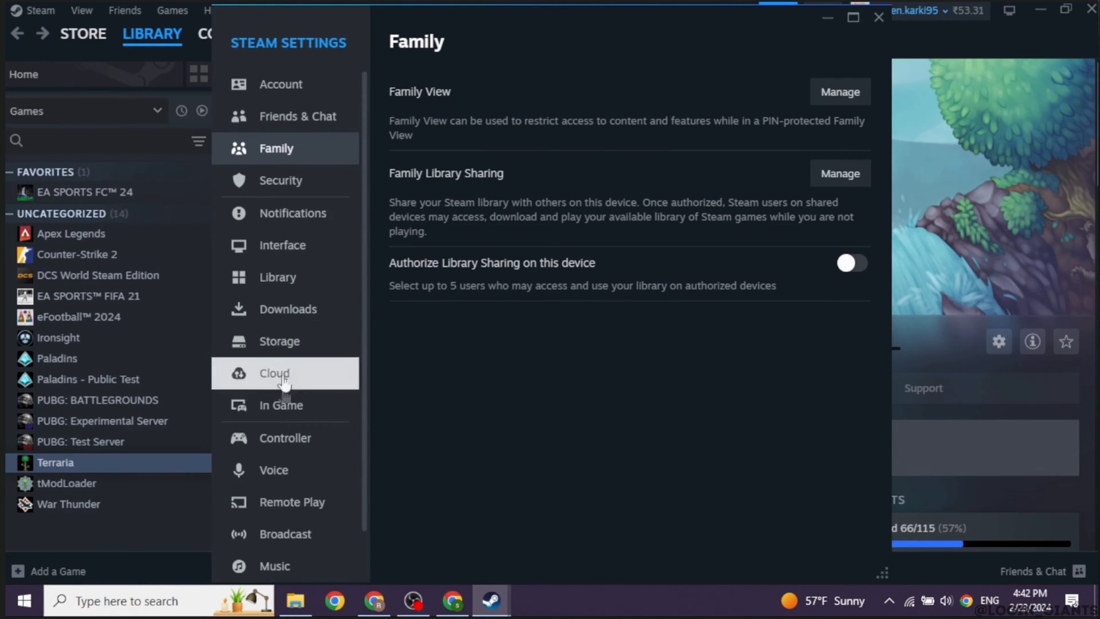
mouse_move(293, 502)
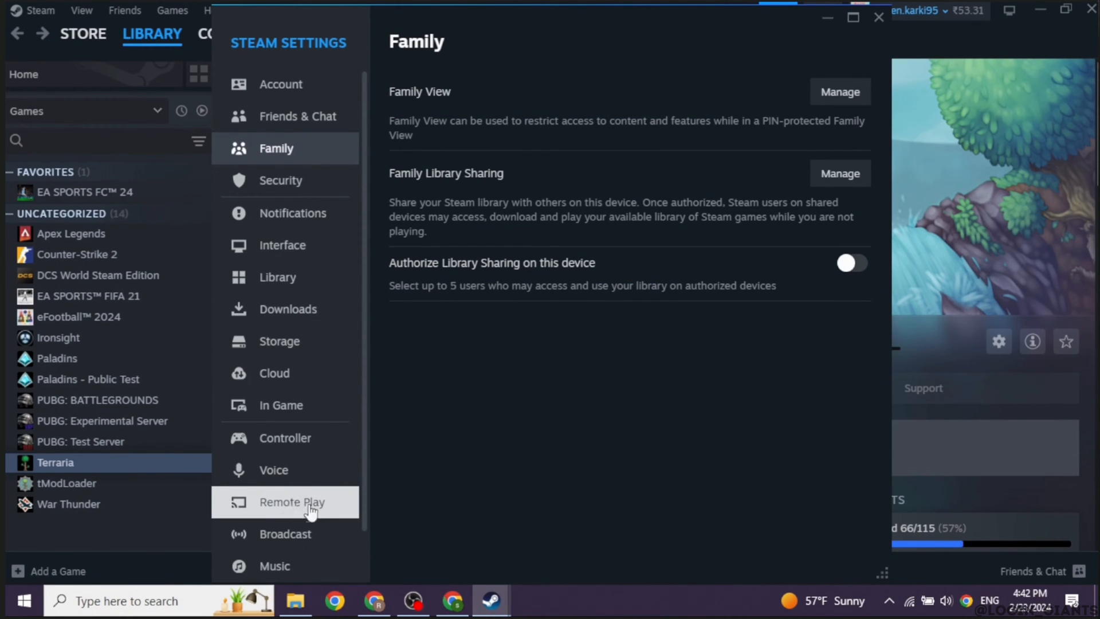
Show the Remote Play settings page with its streaming options.
left_click(292, 502)
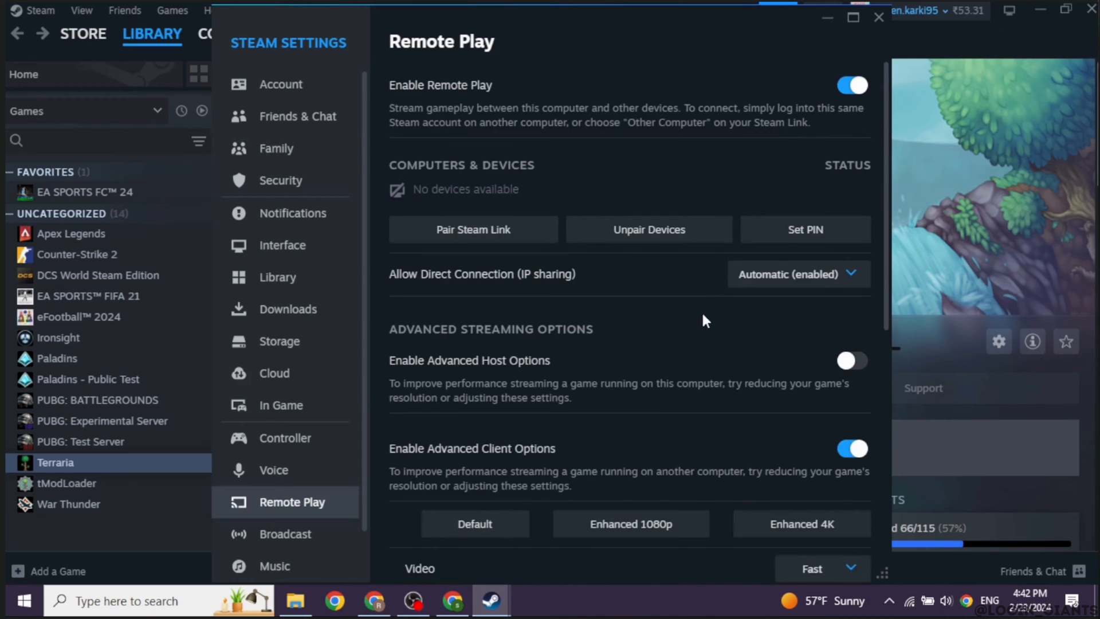
mouse_move(526, 288)
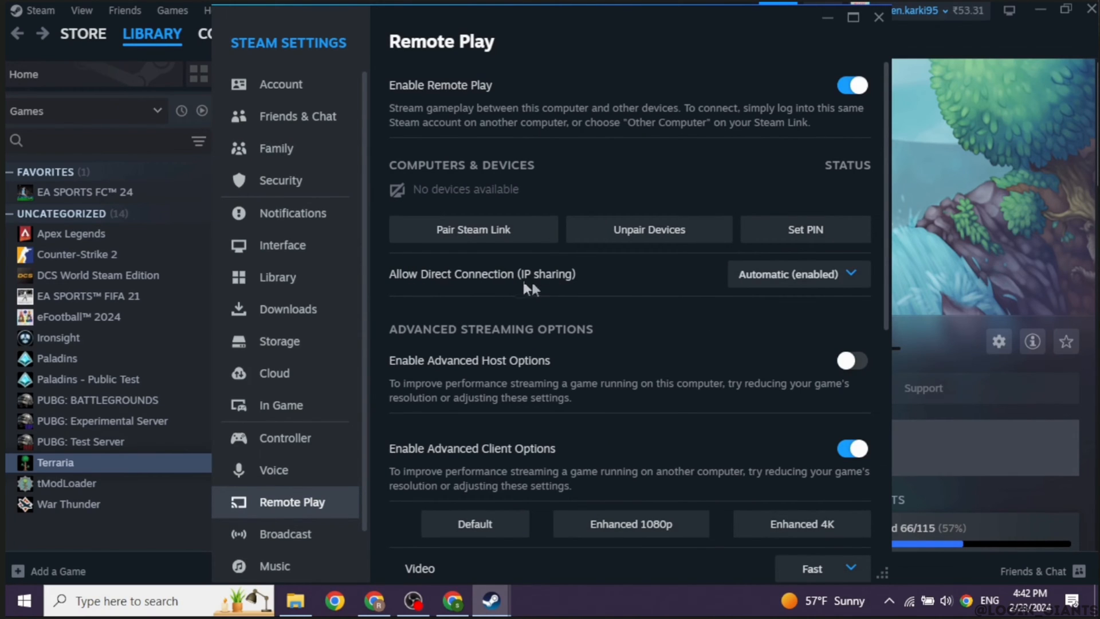
left_click(798, 274)
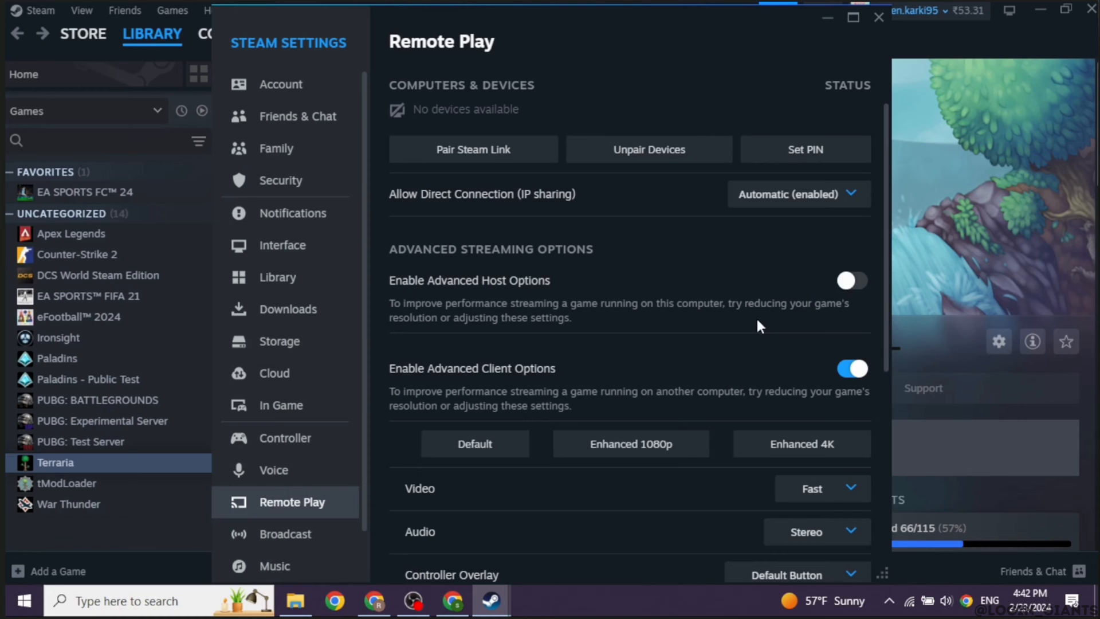
mouse_move(849, 302)
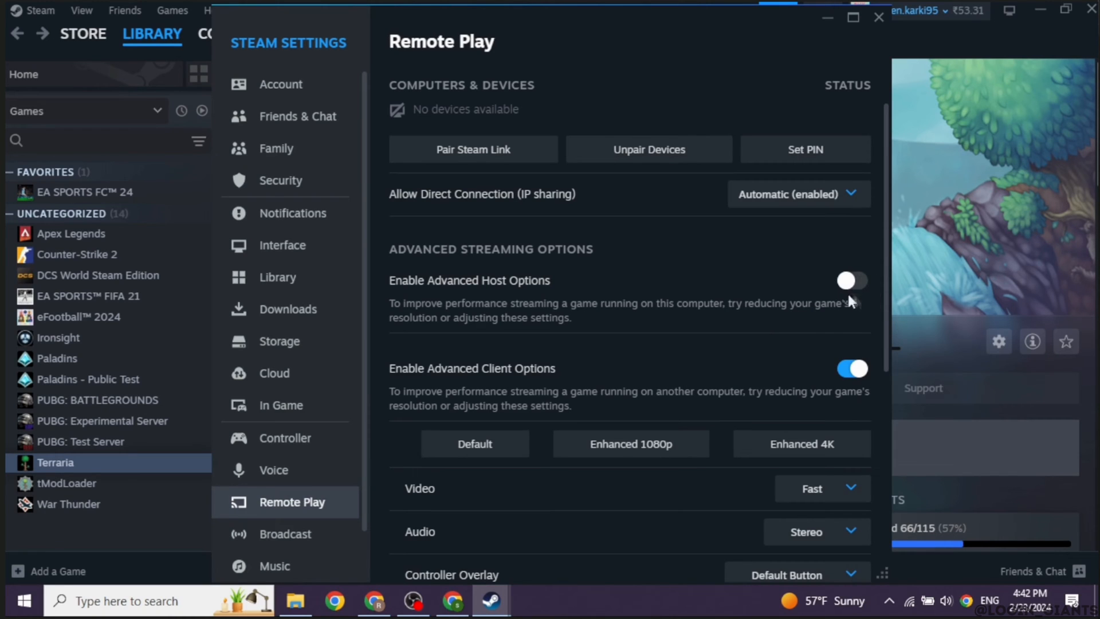
Switch on Enable Advanced Host Options and Prioritize network traffic.
left_click(852, 280)
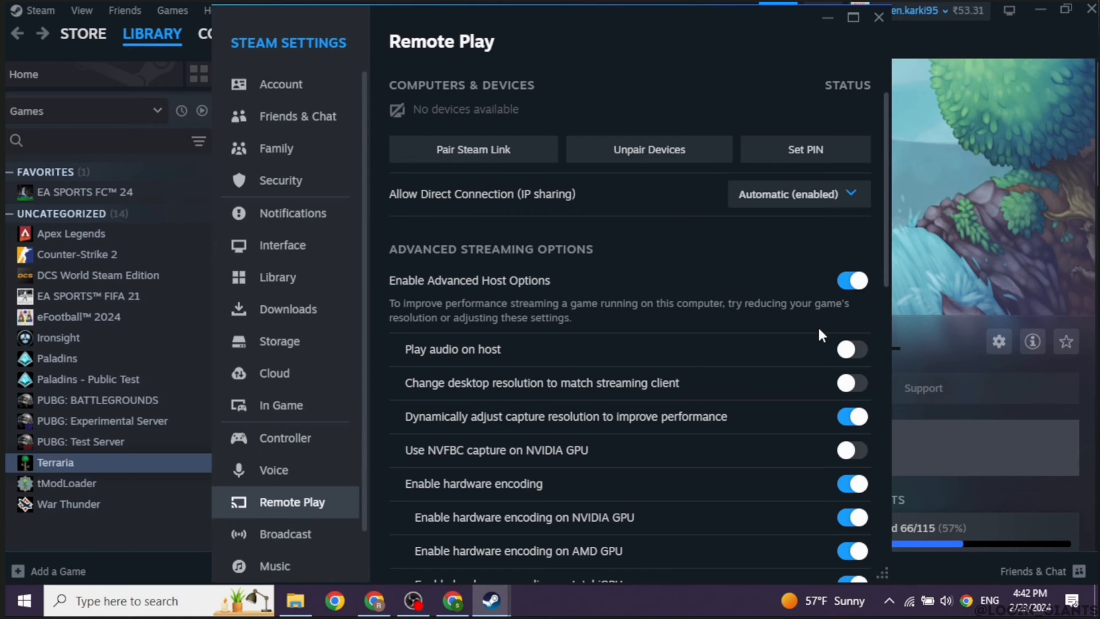
mouse_move(817, 341)
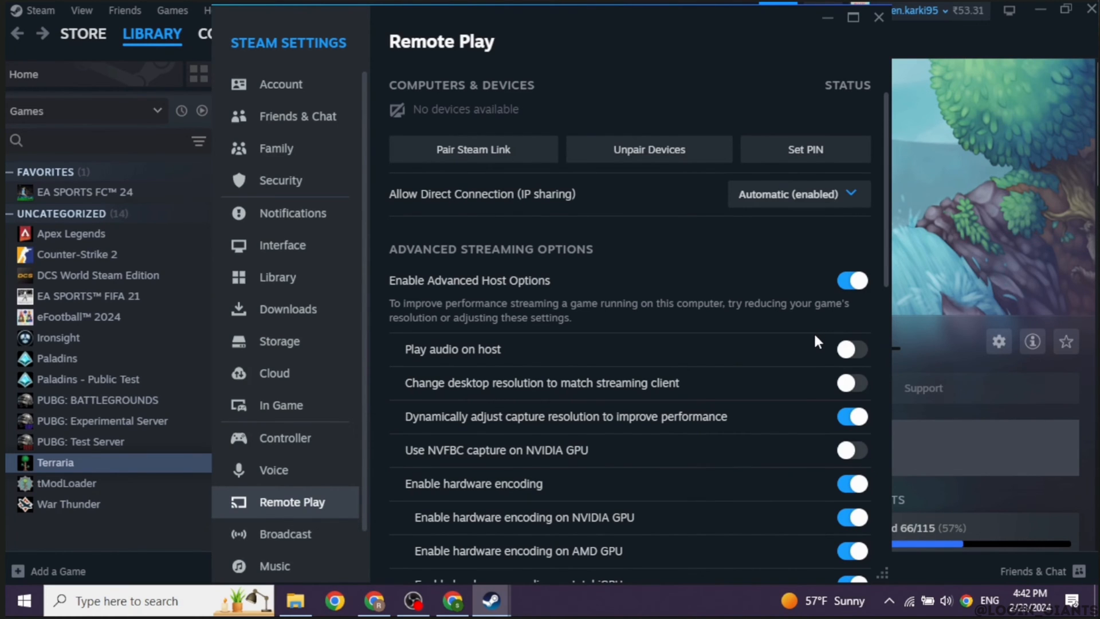
scroll("down", 3)
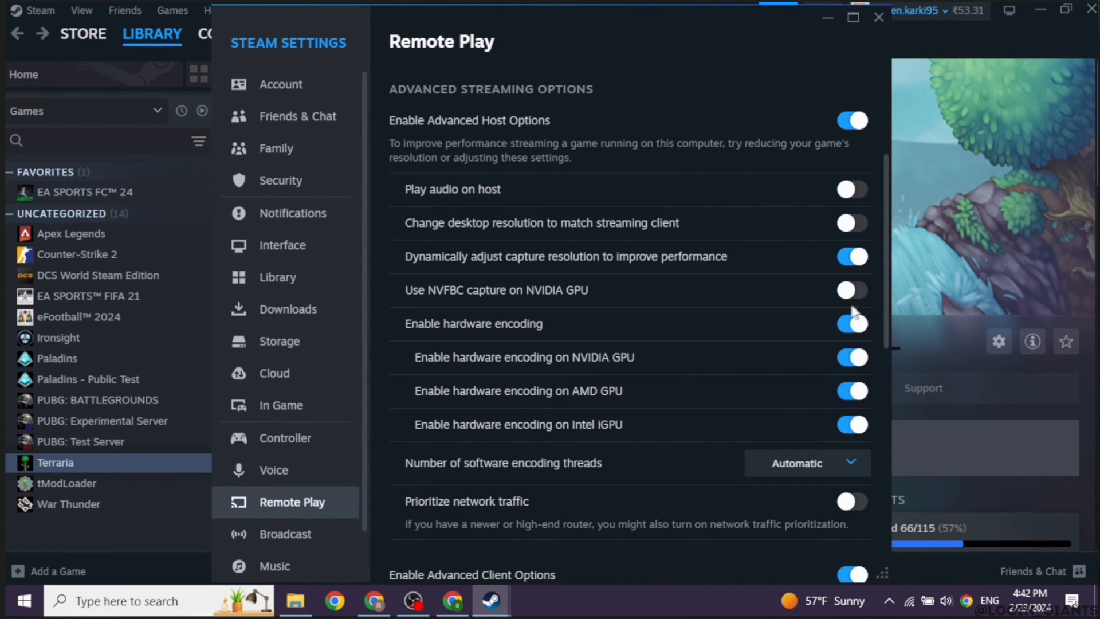
scroll("down", 3)
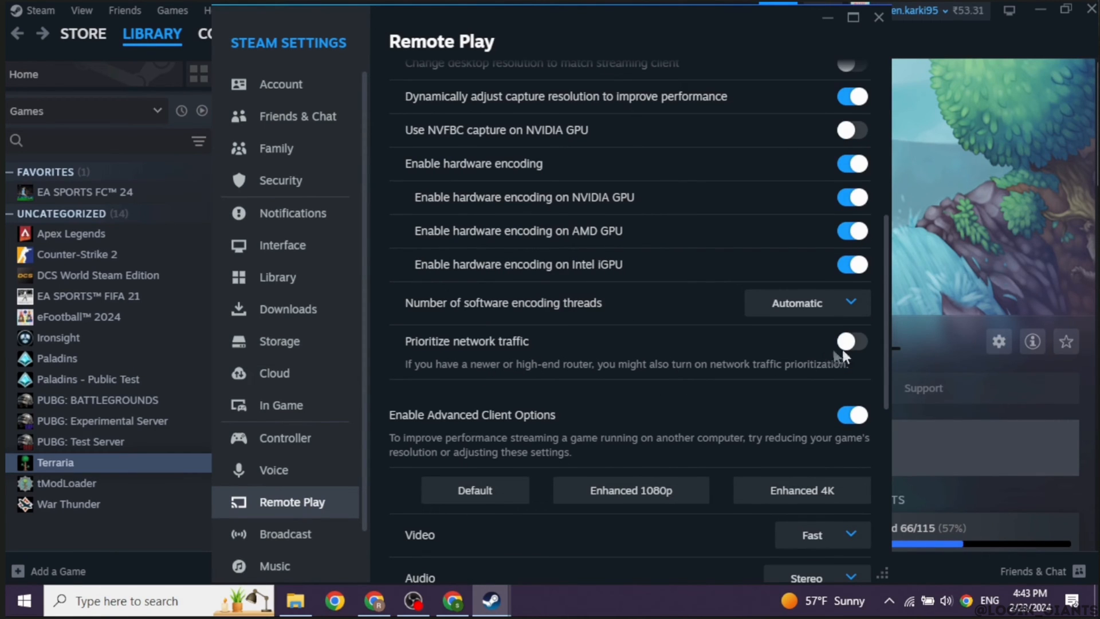
left_click(852, 342)
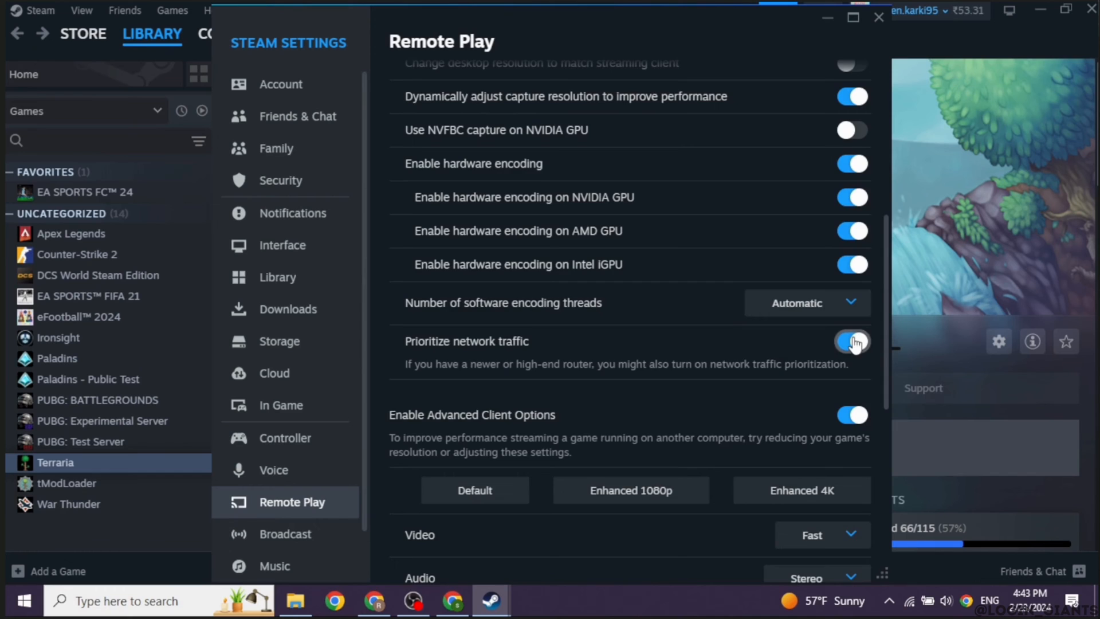
scroll("down", 3)
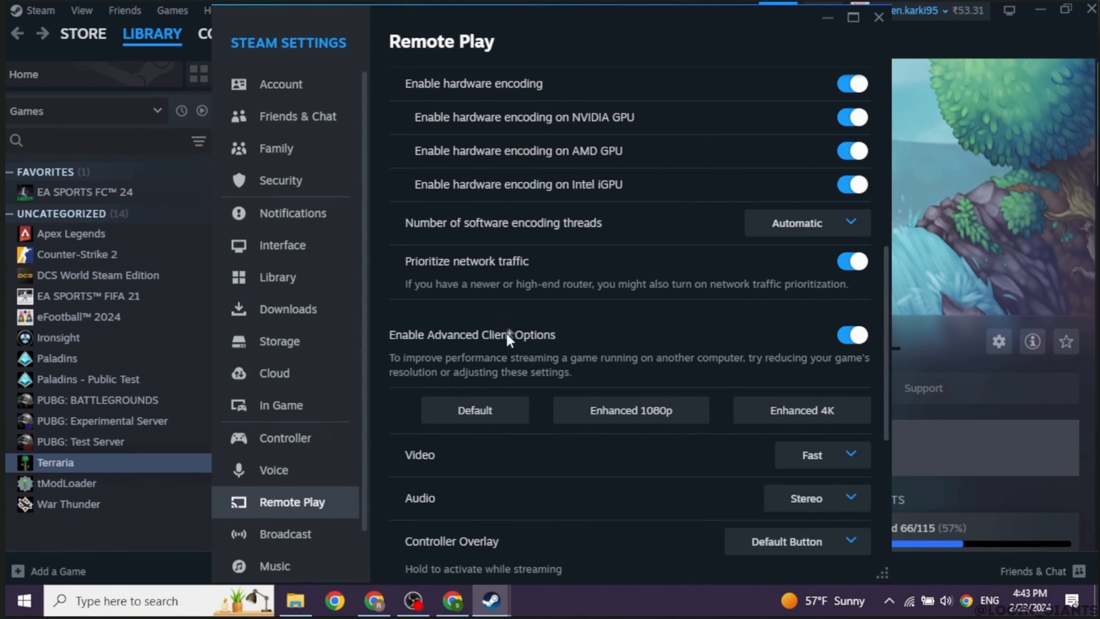
Lower the Remote Play bandwidth limit from 50 MB/s to 20 MB/s.
scroll("down", 3)
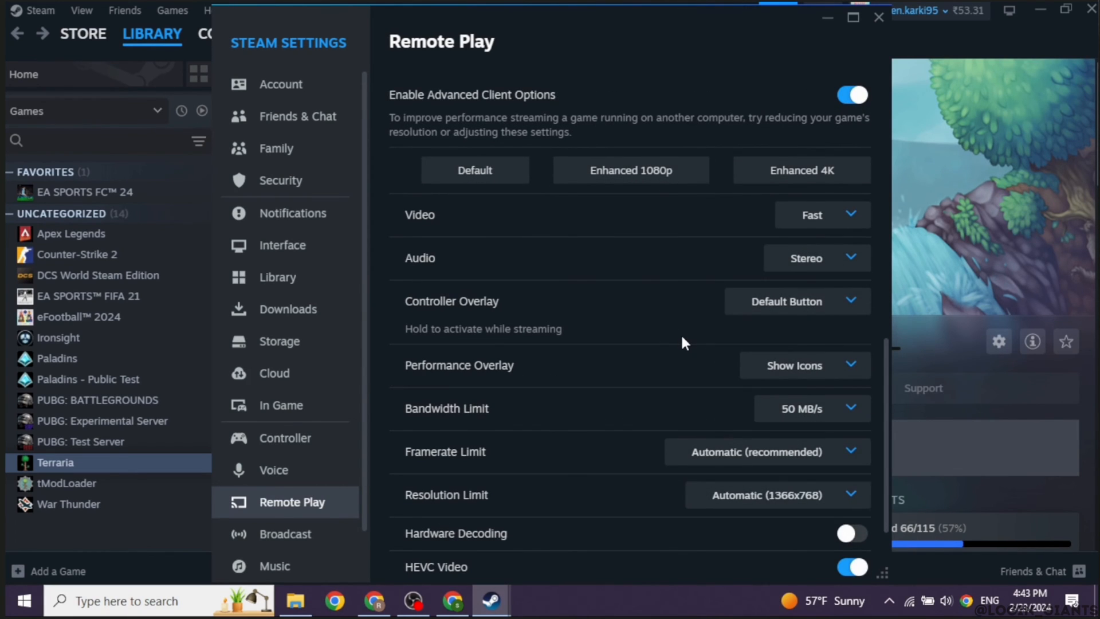
mouse_move(684, 347)
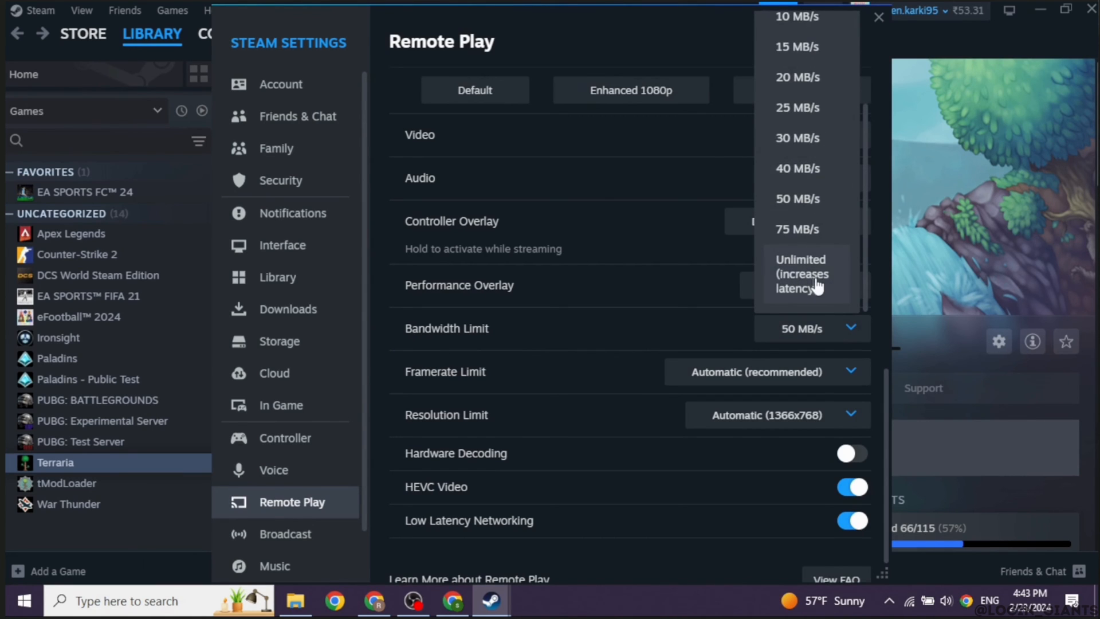
left_click(802, 274)
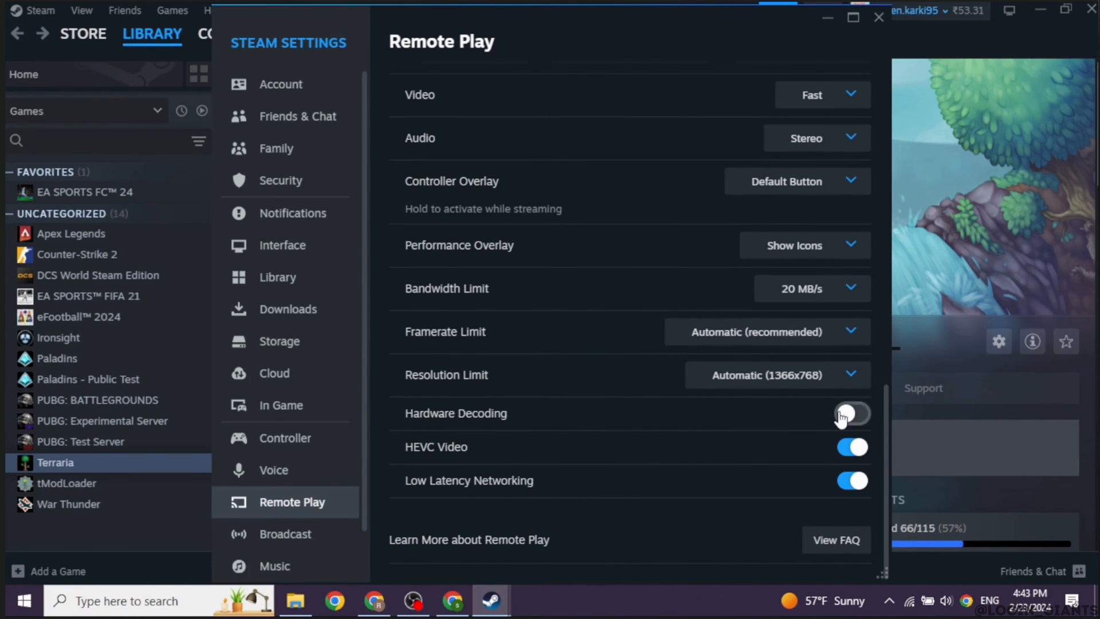
Switch on Hardware Decoding for the Remote Play client and review the settings.
left_click(851, 414)
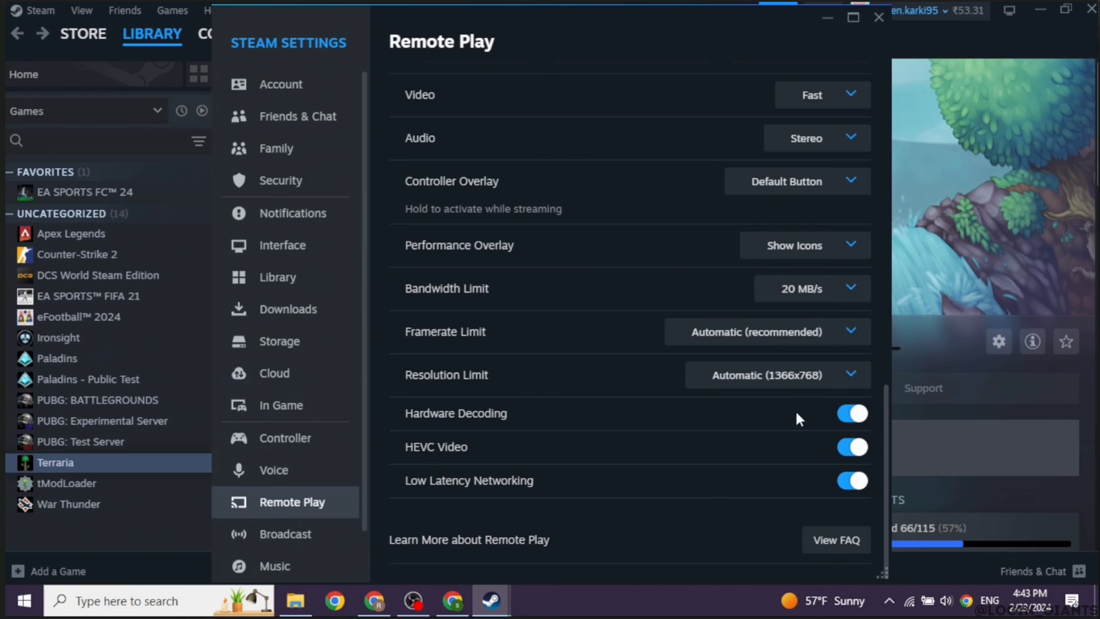
mouse_move(720, 433)
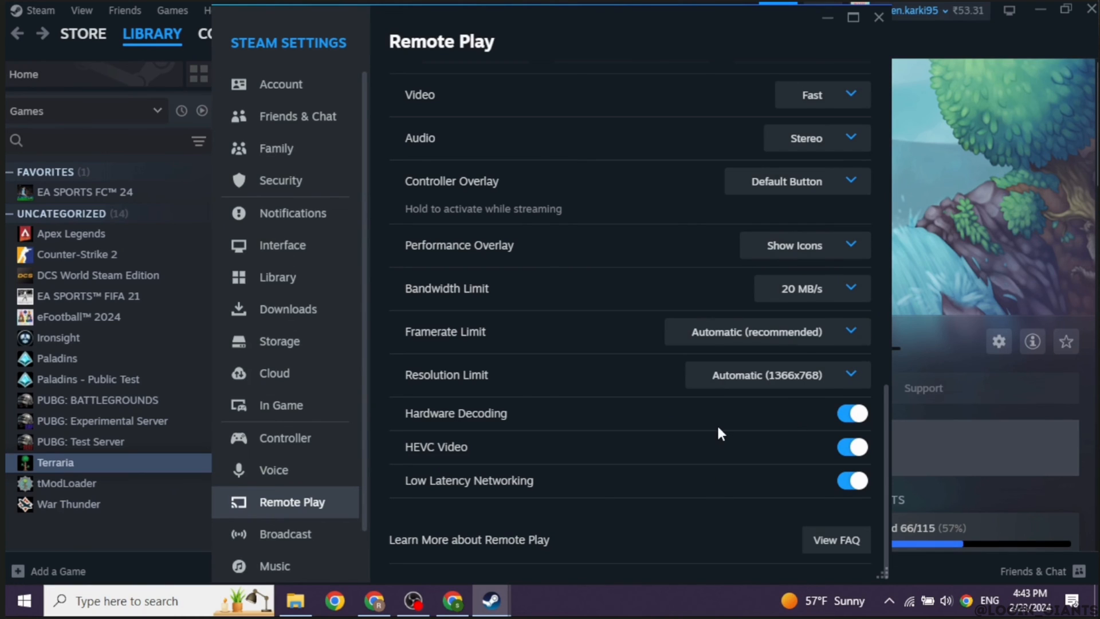
mouse_move(685, 438)
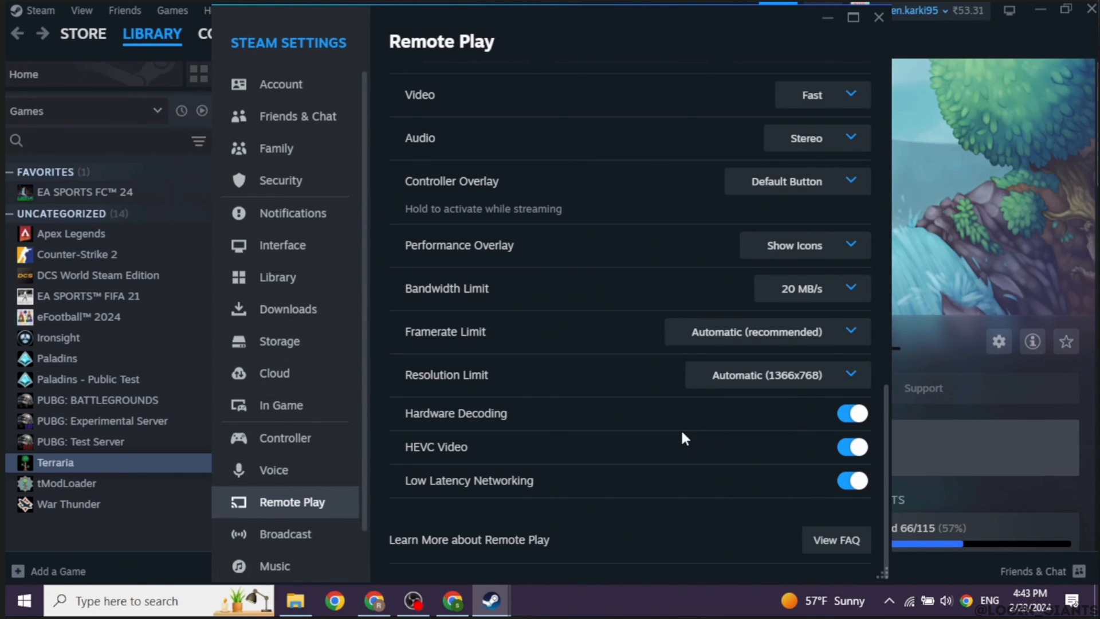
mouse_move(678, 441)
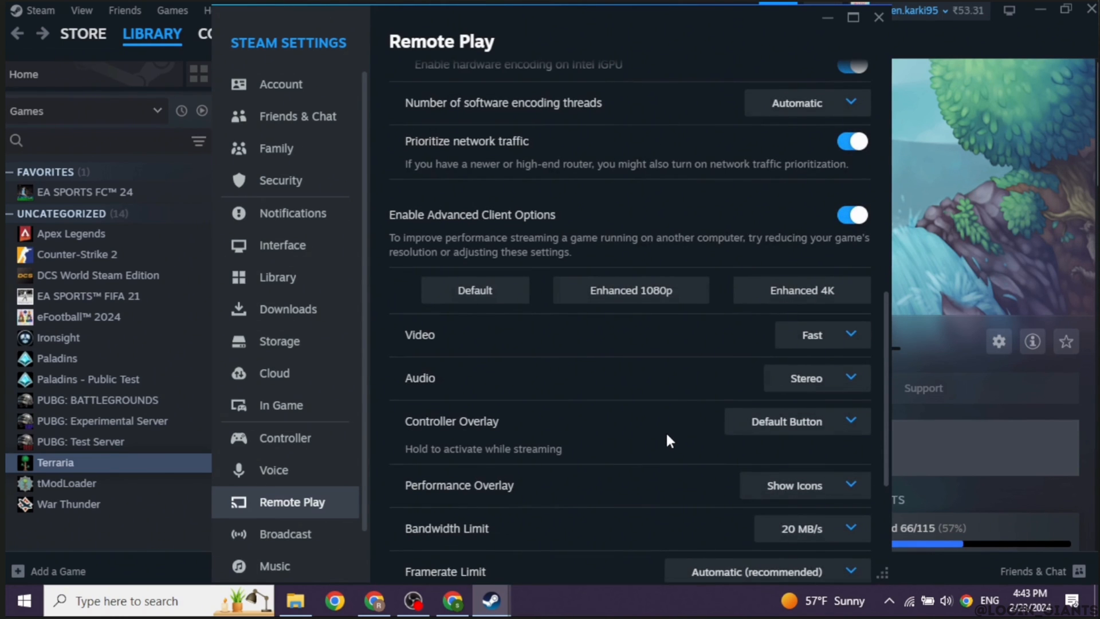
scroll("up", 3)
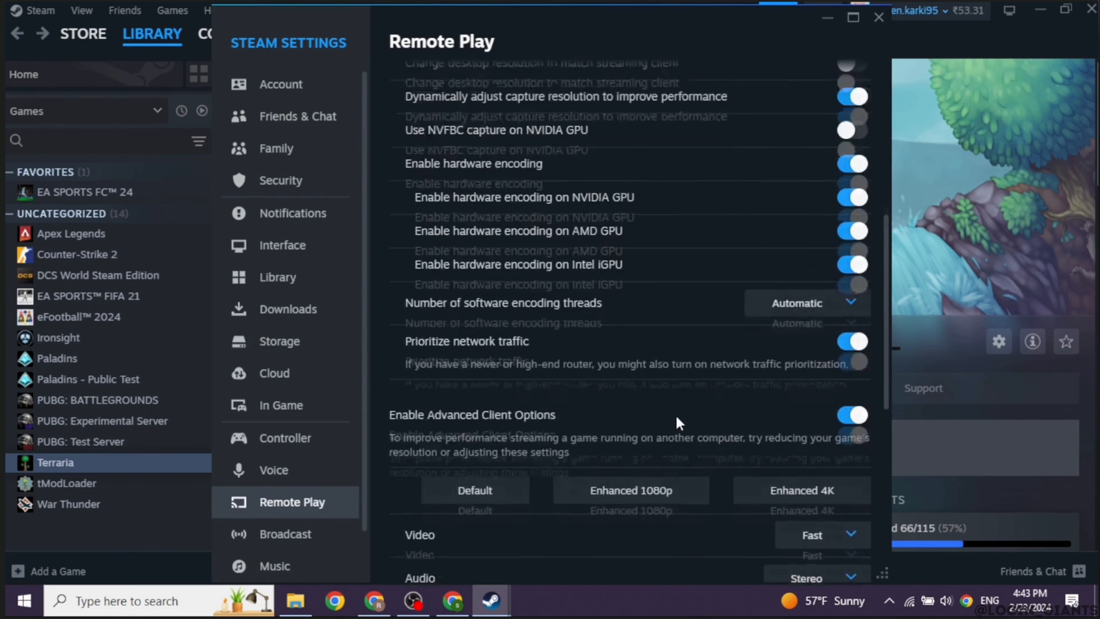